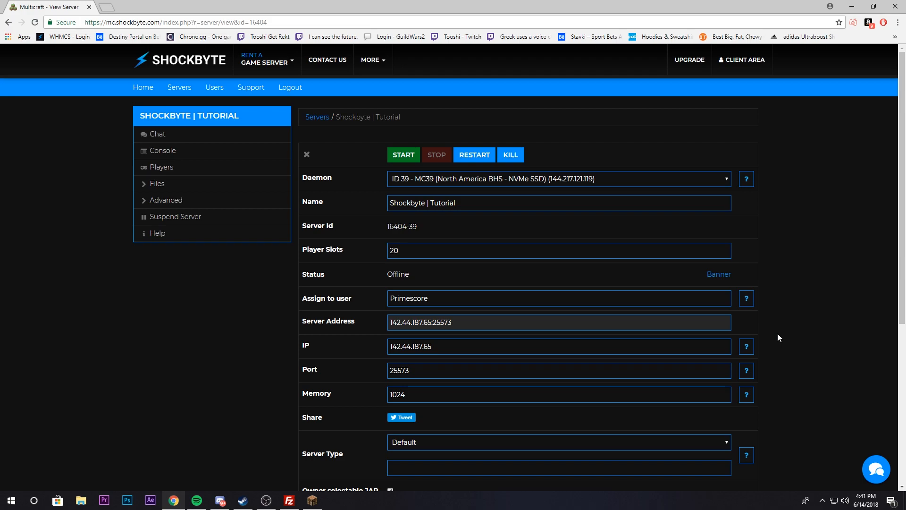
mouse_move(775, 336)
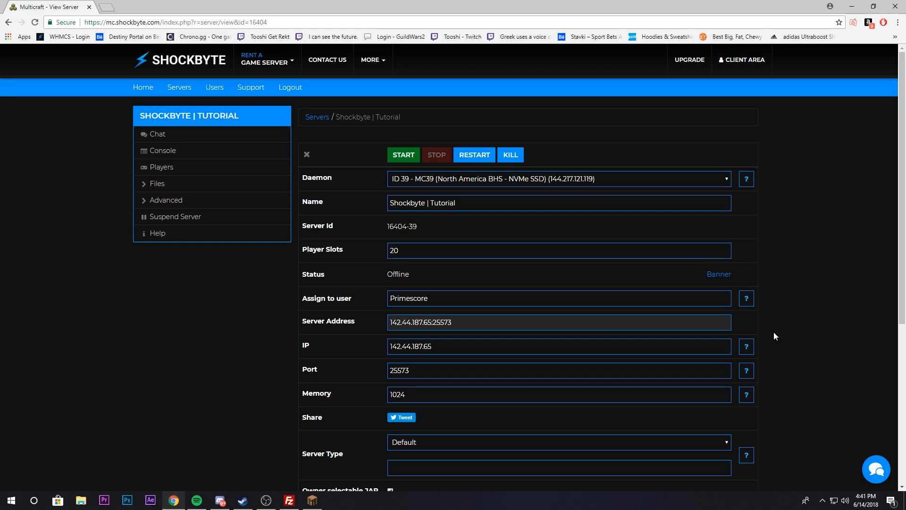
mouse_move(768, 309)
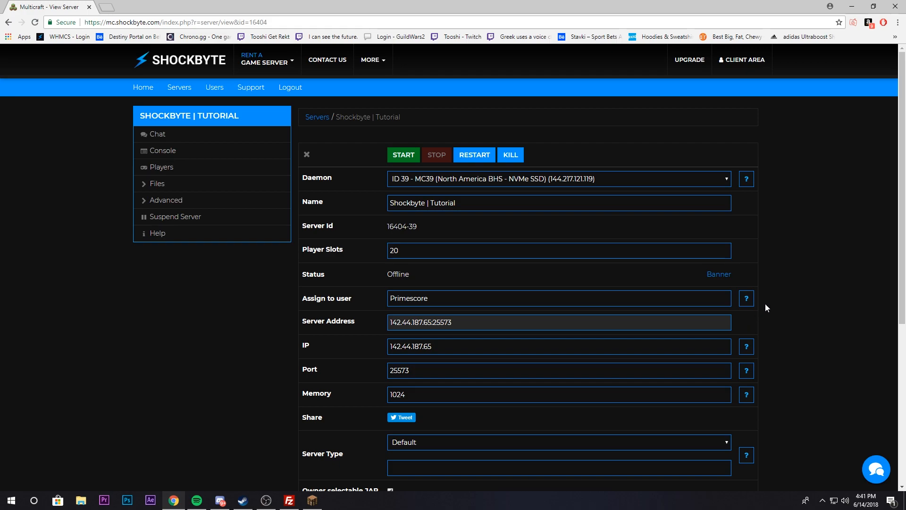
Choose Vanilla Minecraft 1.12.2 (minecraft_server.1.12.2.jar) from the Server Type list.
scroll("down", 3)
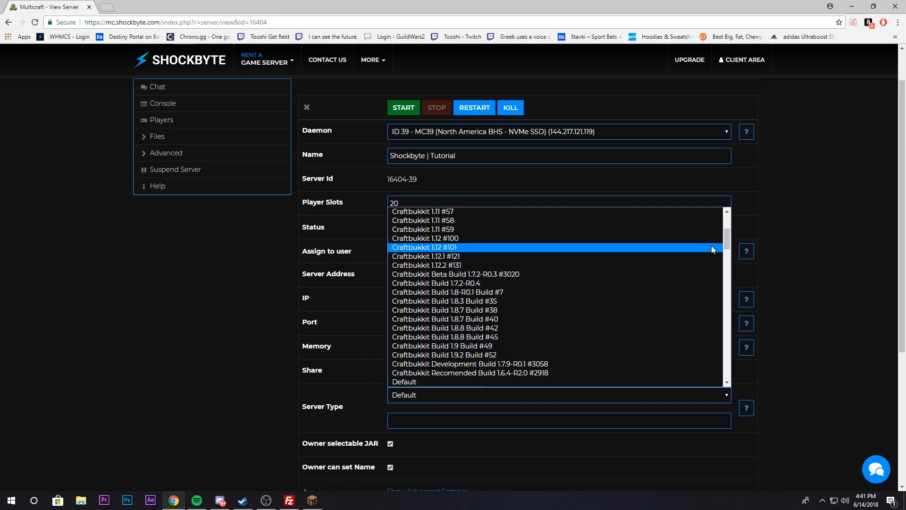
scroll("down", 3)
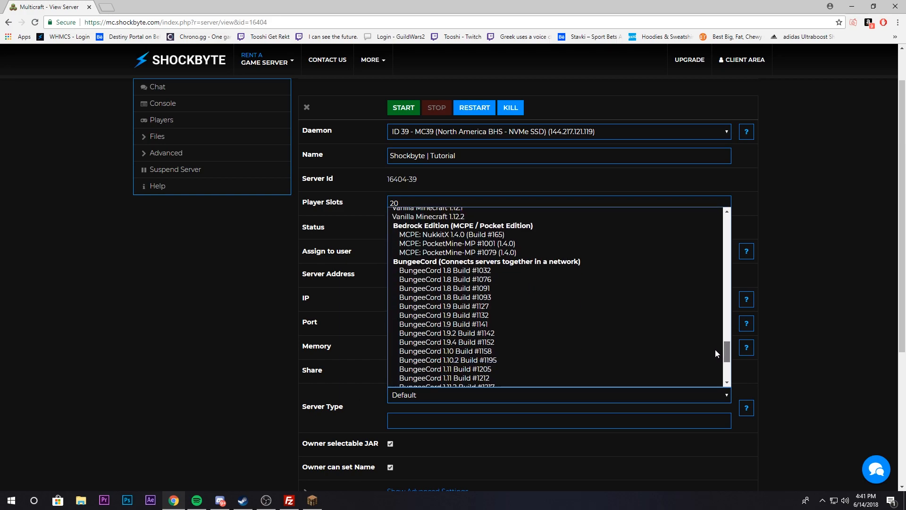
scroll("down", 3)
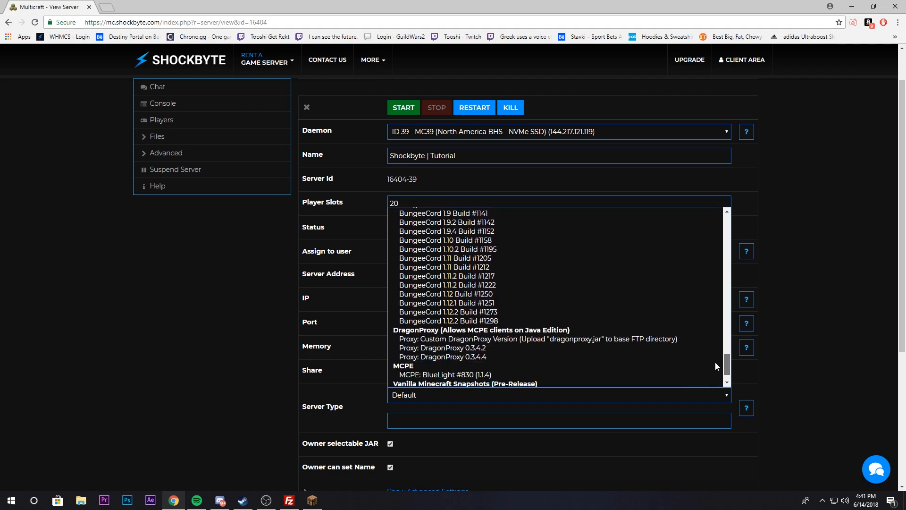
scroll("down", 3)
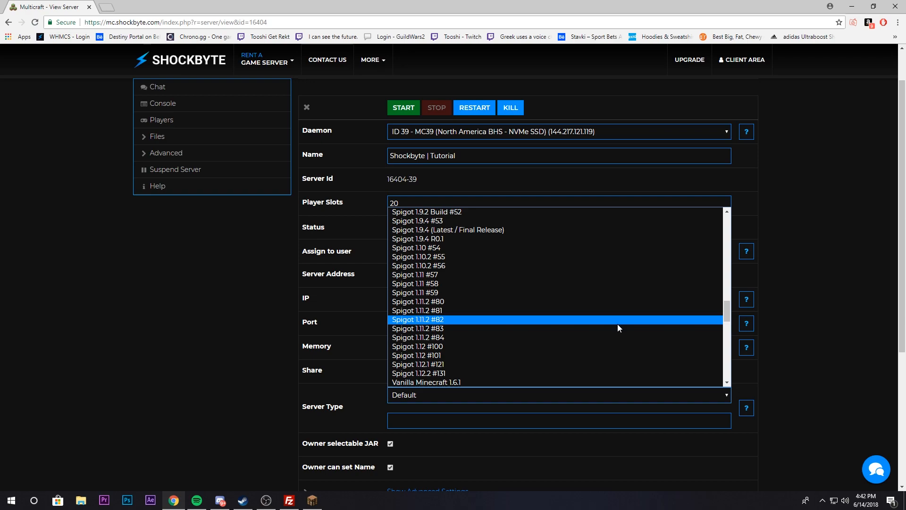
scroll("down", 3)
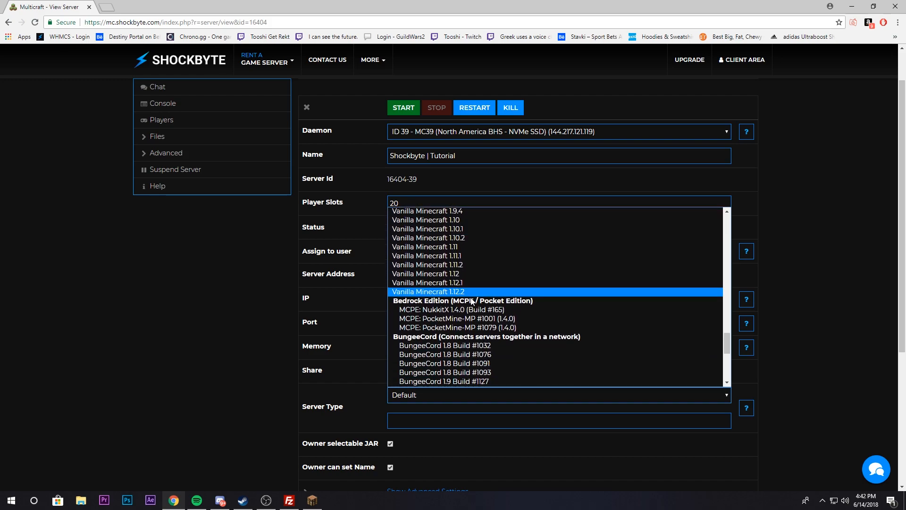
left_click(427, 292)
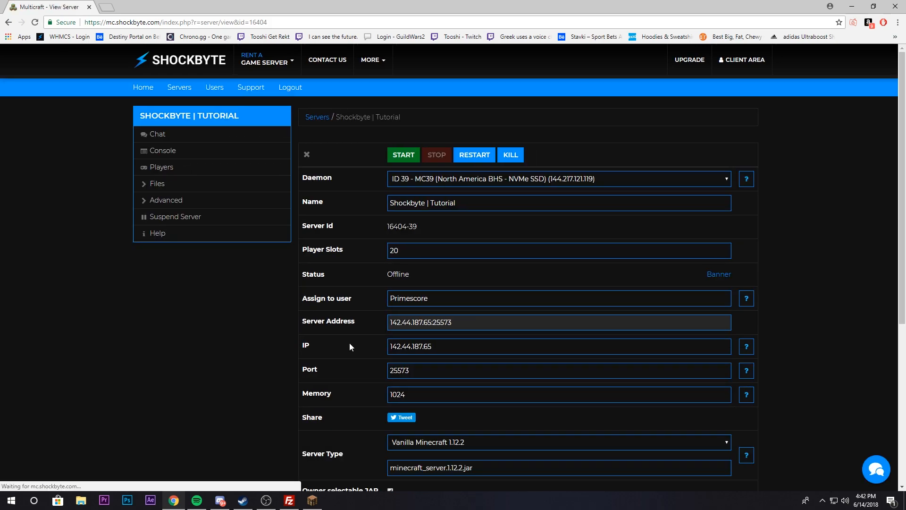
Save the settings page with Vanilla Minecraft 1.12.2 as the server type.
scroll("down", 3)
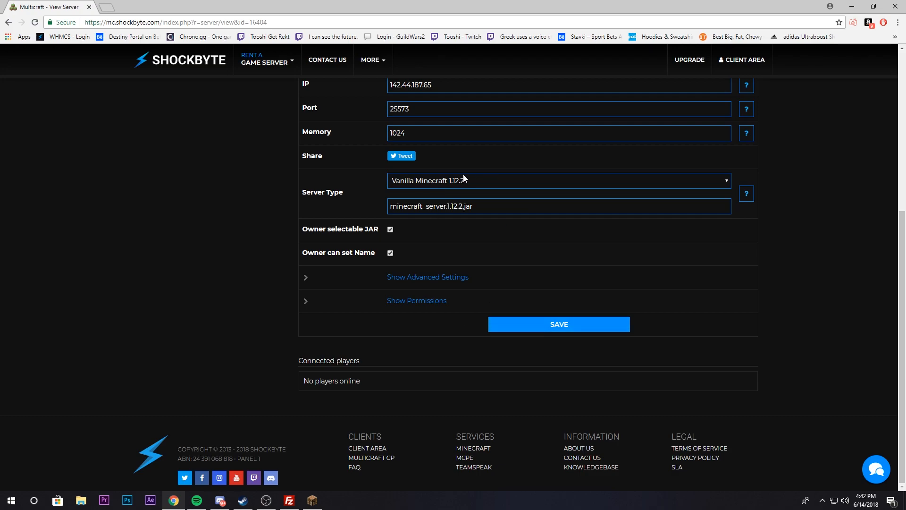
left_click(559, 324)
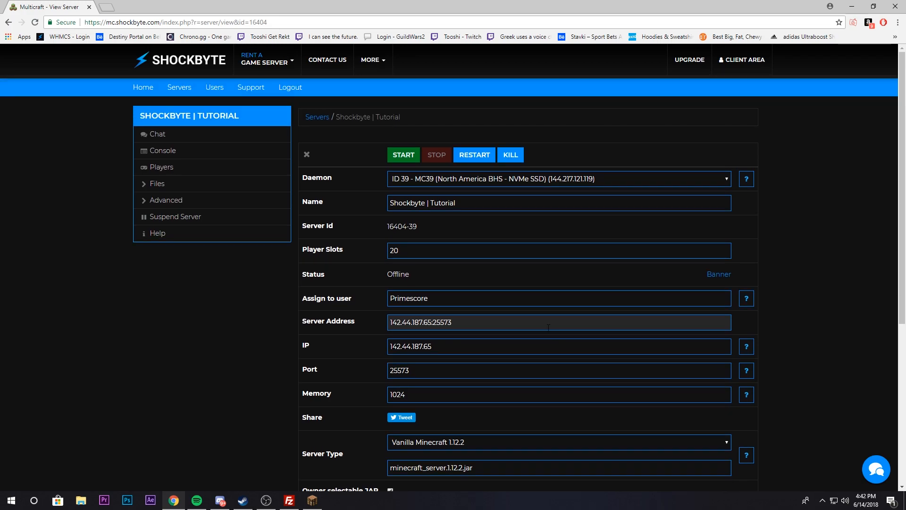
Launch the Vanilla 1.12.2 server and open its Console page.
left_click(403, 155)
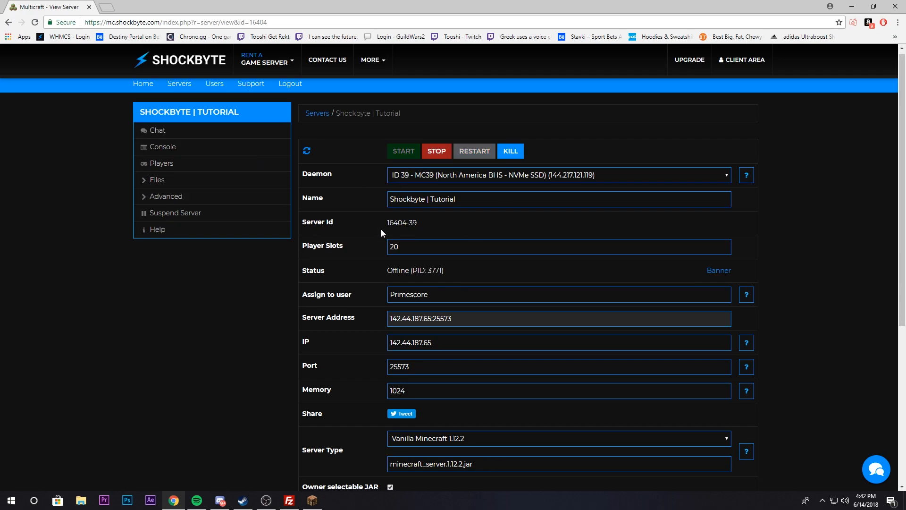
scroll("down", 3)
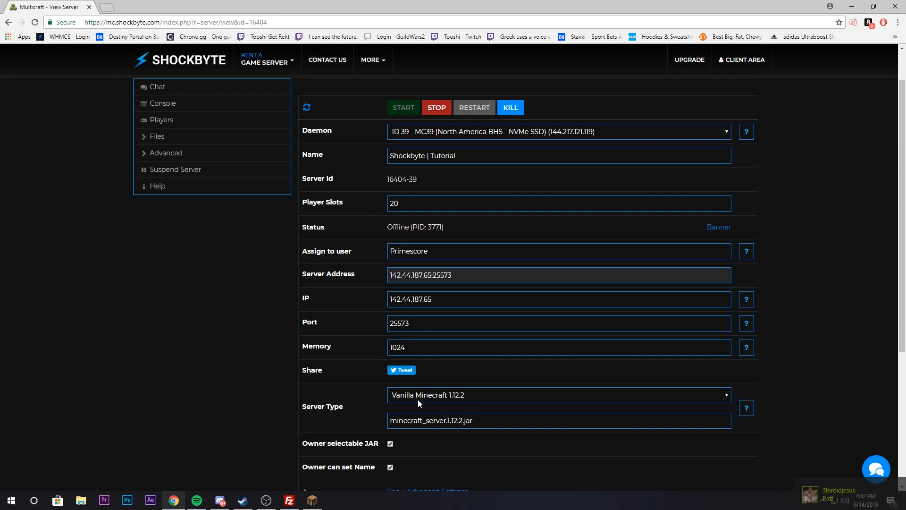
left_click(163, 104)
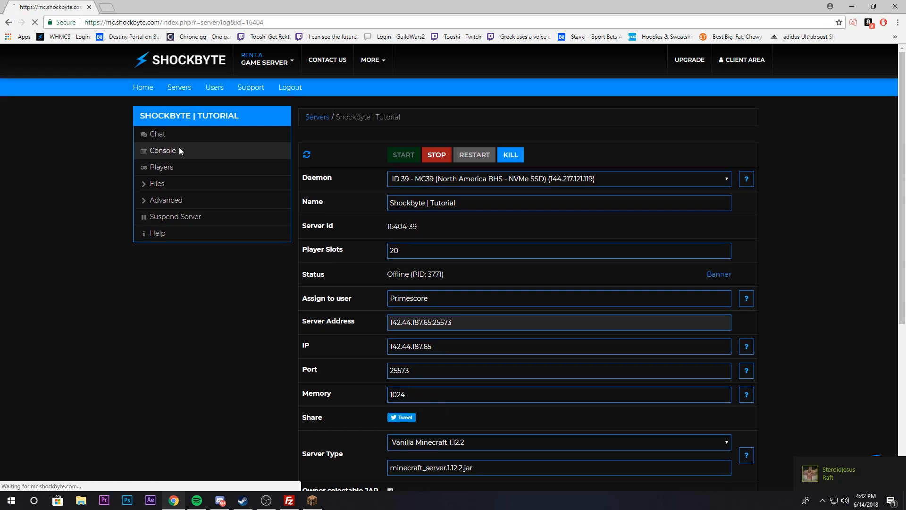
left_click(163, 150)
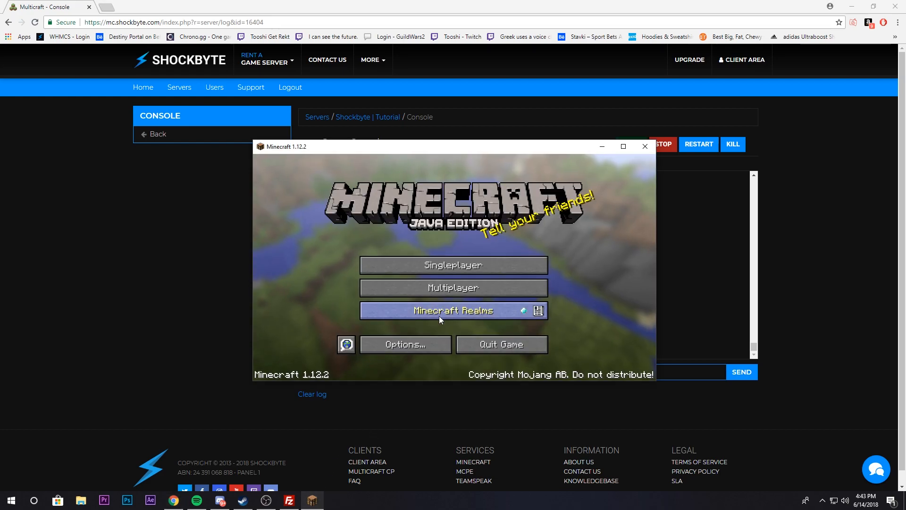
Enter Minecraft's Multiplayer menu to join the server.
left_click(453, 311)
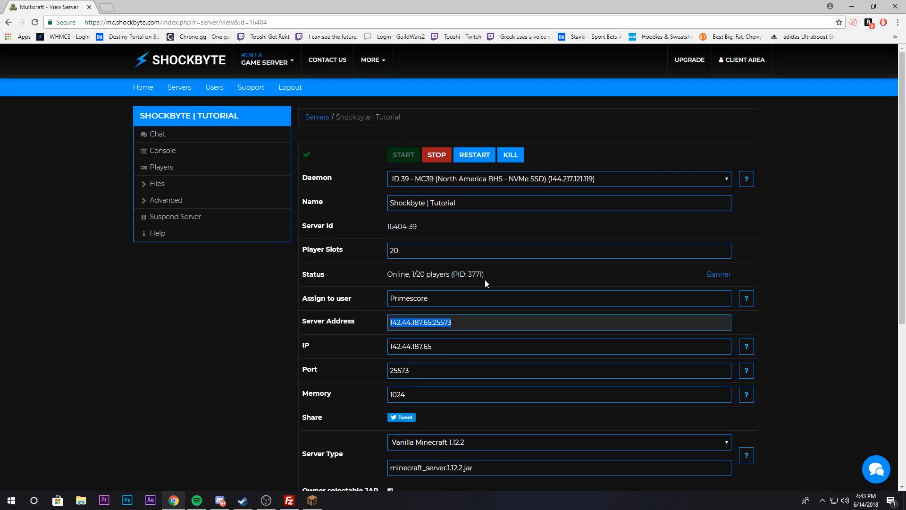
mouse_move(440, 289)
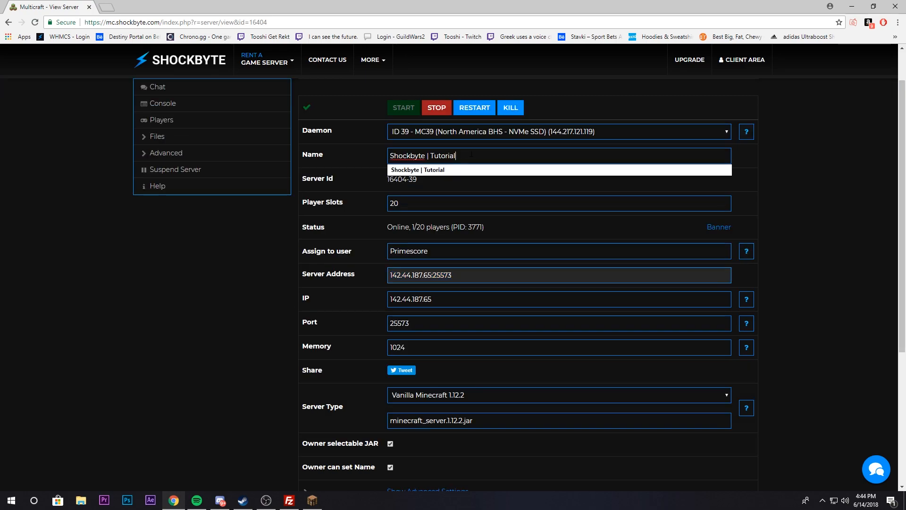
triple_click(422, 156)
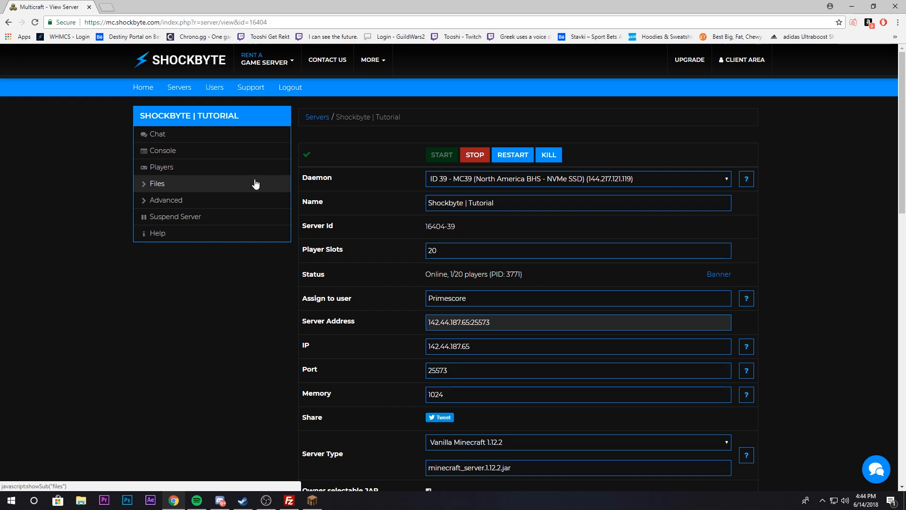
mouse_move(245, 160)
type("/gamemode")
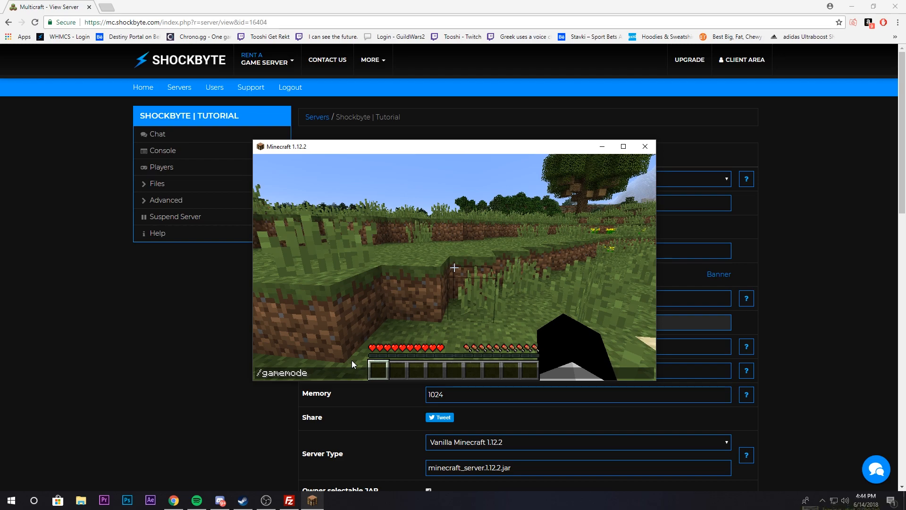
Submit /gamemode in chat, see it refused, and switch to the server console.
key("Enter")
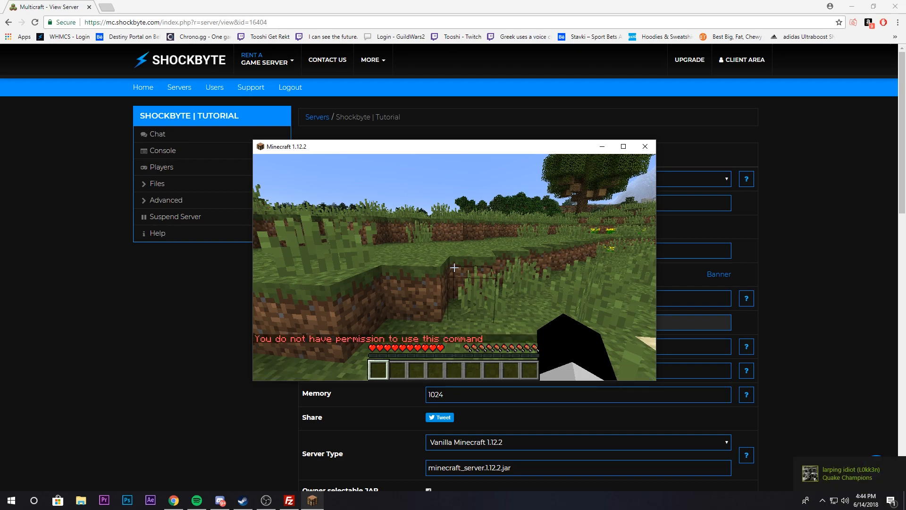
left_click(162, 150)
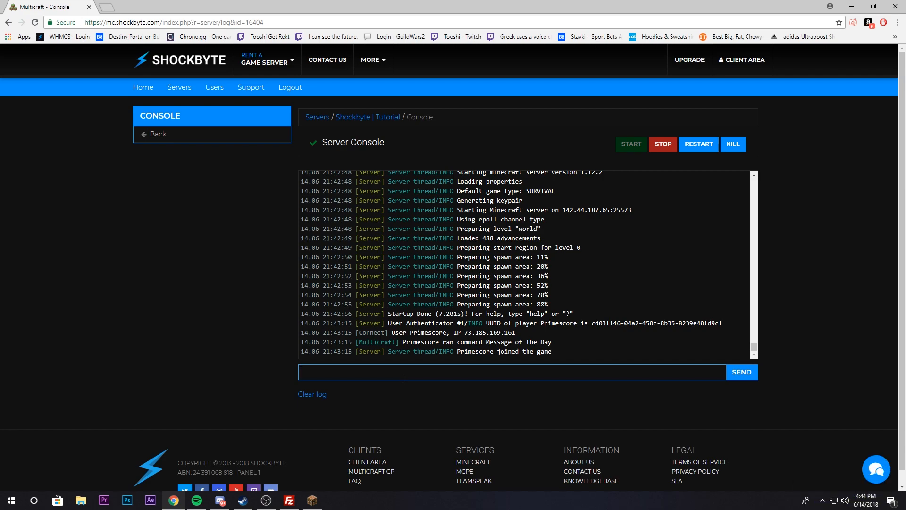
Send 'op Primescore' from the console, logging "Opped Primescore".
type("op")
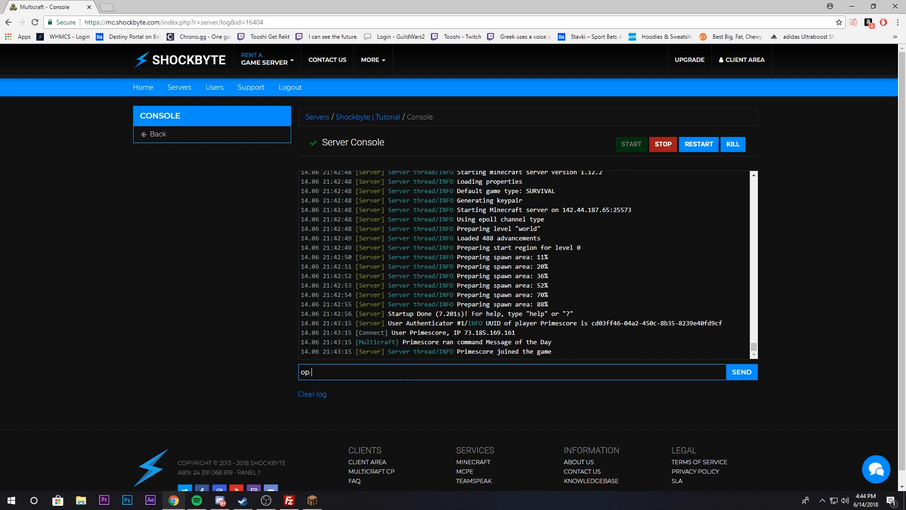
left_click(742, 371)
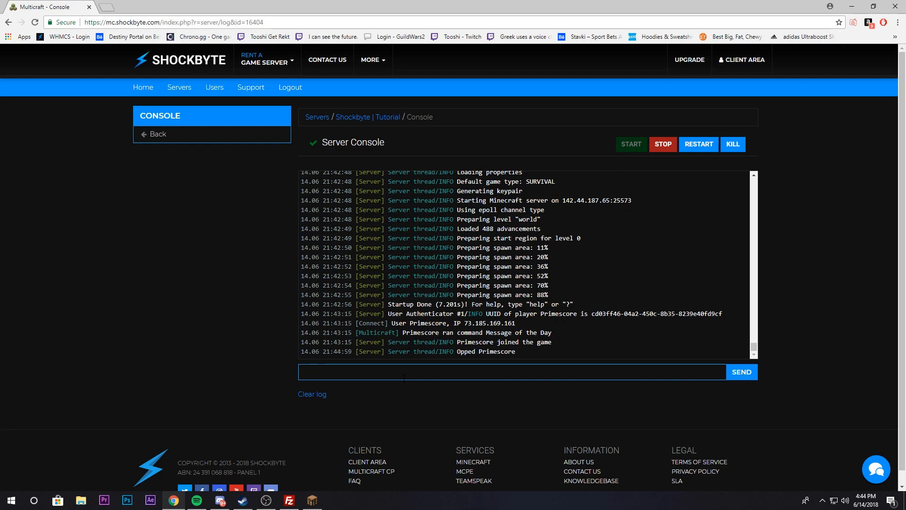
left_click(405, 379)
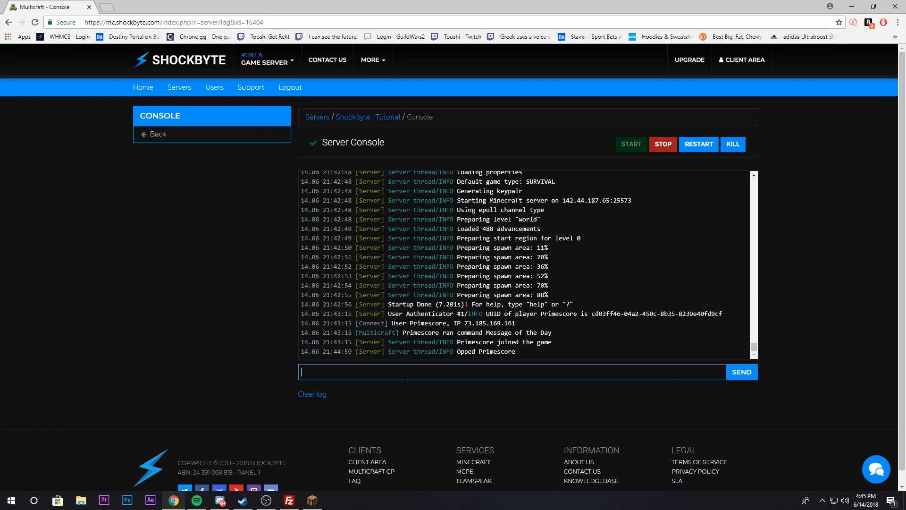